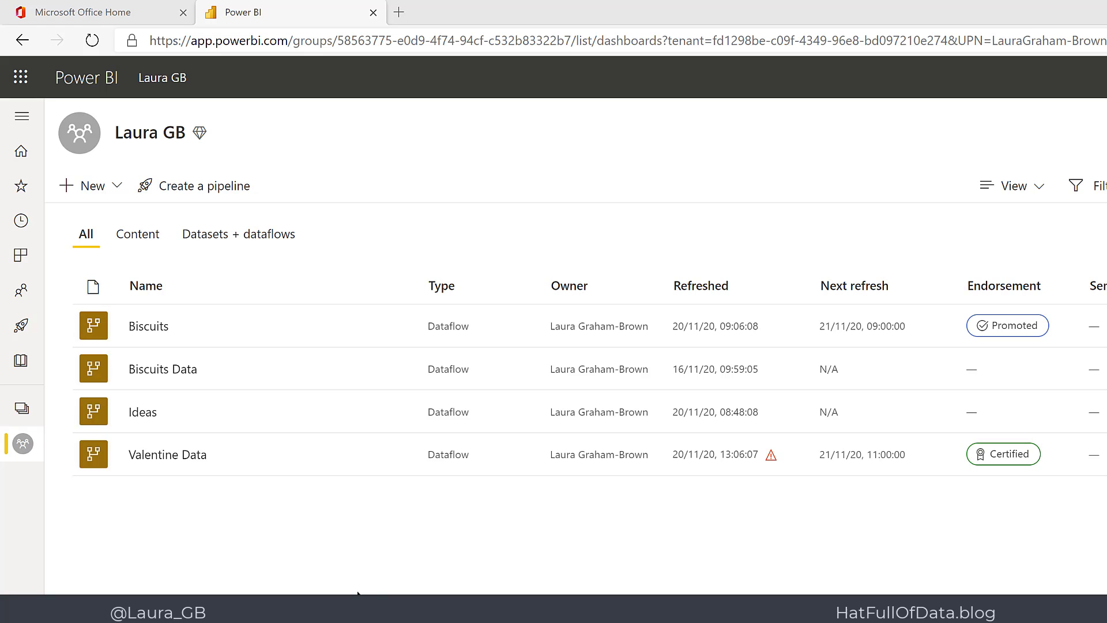
{"action": "mouse_move", "coordinate": [399, 325]}
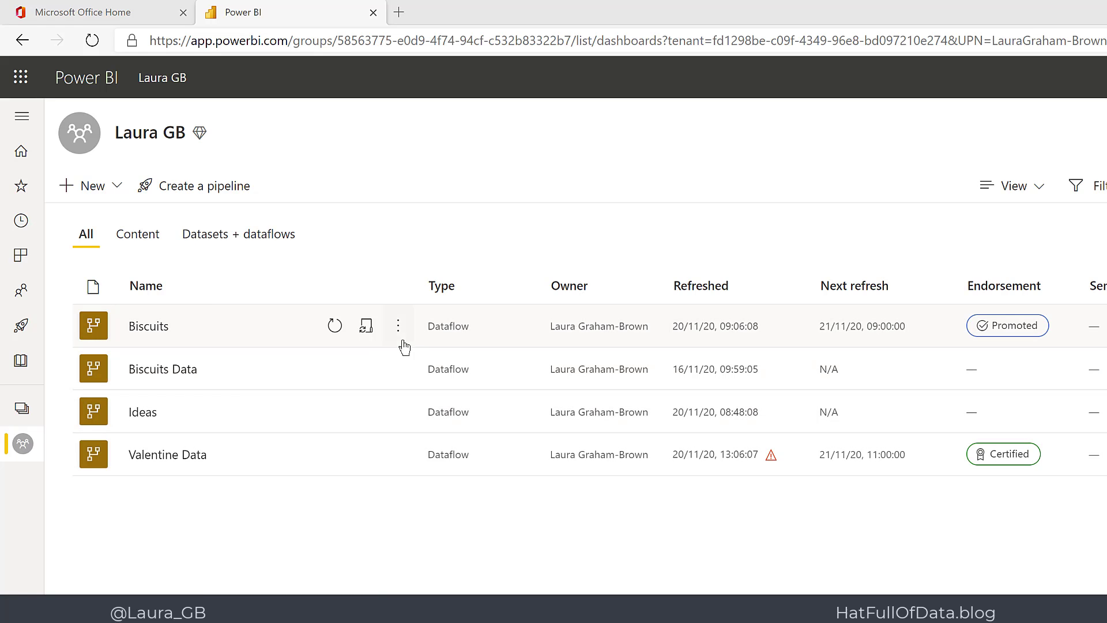
{"action": "mouse_move", "coordinate": [398, 325]}
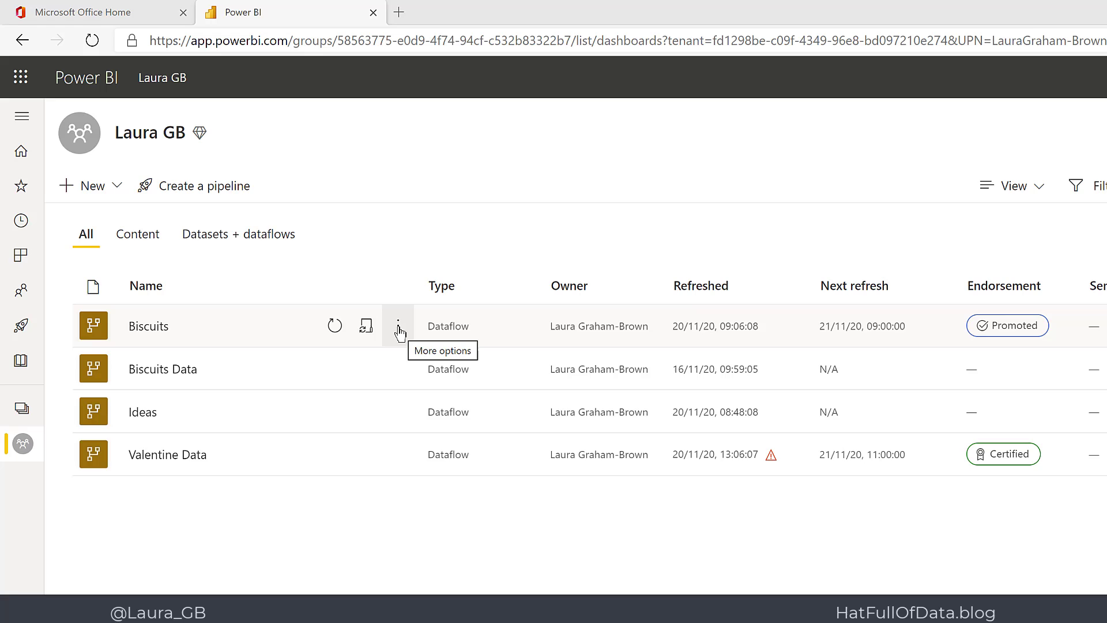
Open Refresh history from the Biscuits dataflow's More options menu
{"action": "left_click", "coordinate": [398, 325]}
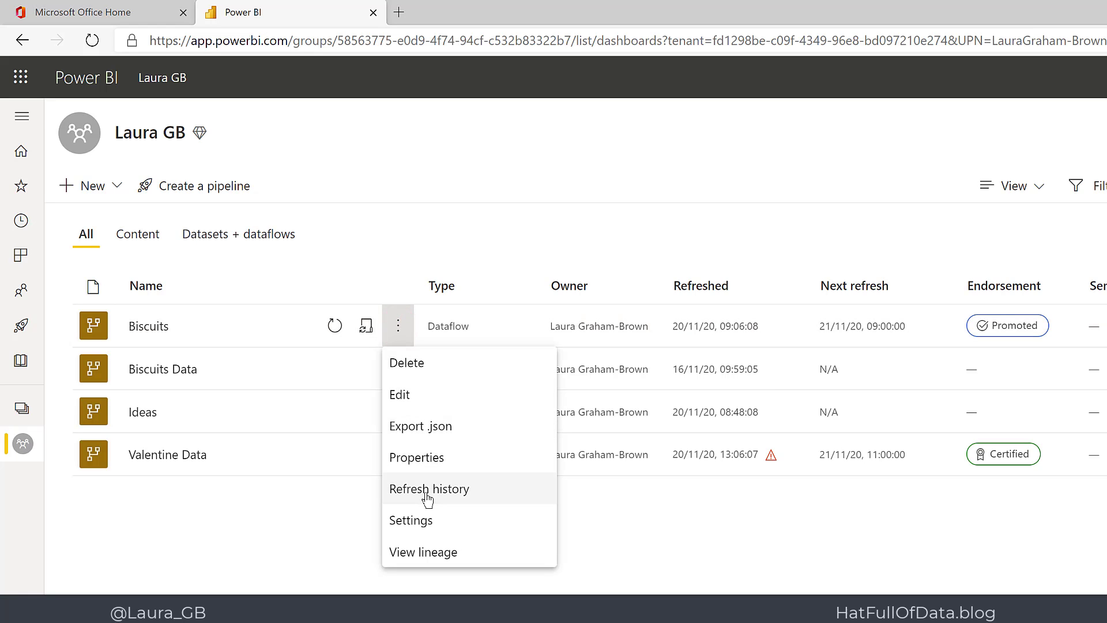
{"action": "left_click", "coordinate": [429, 488]}
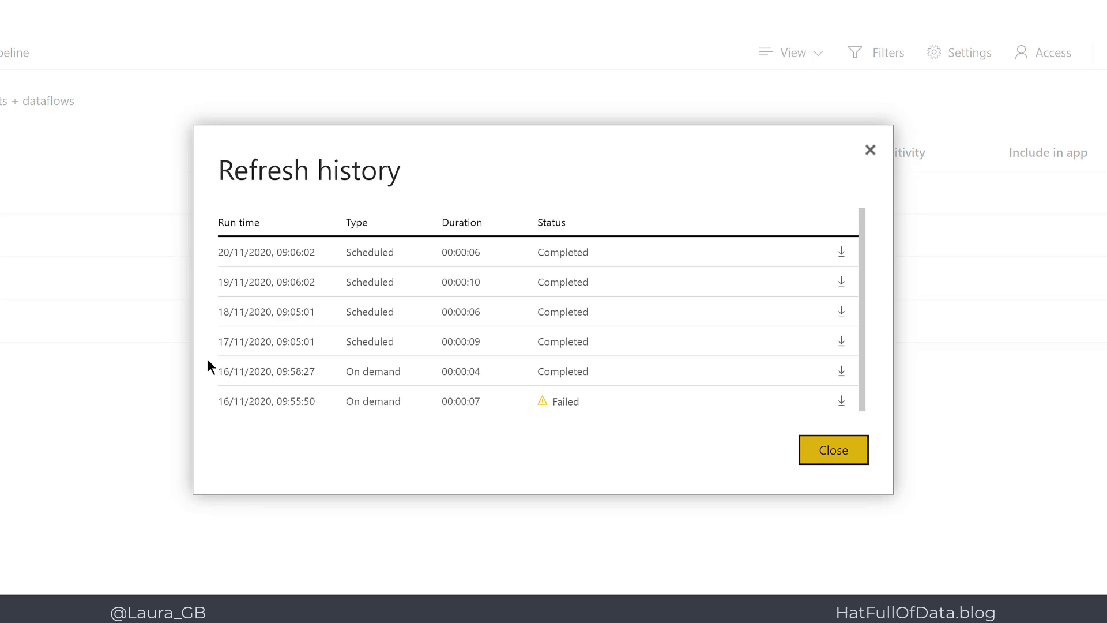
{"action": "mouse_move", "coordinate": [185, 376]}
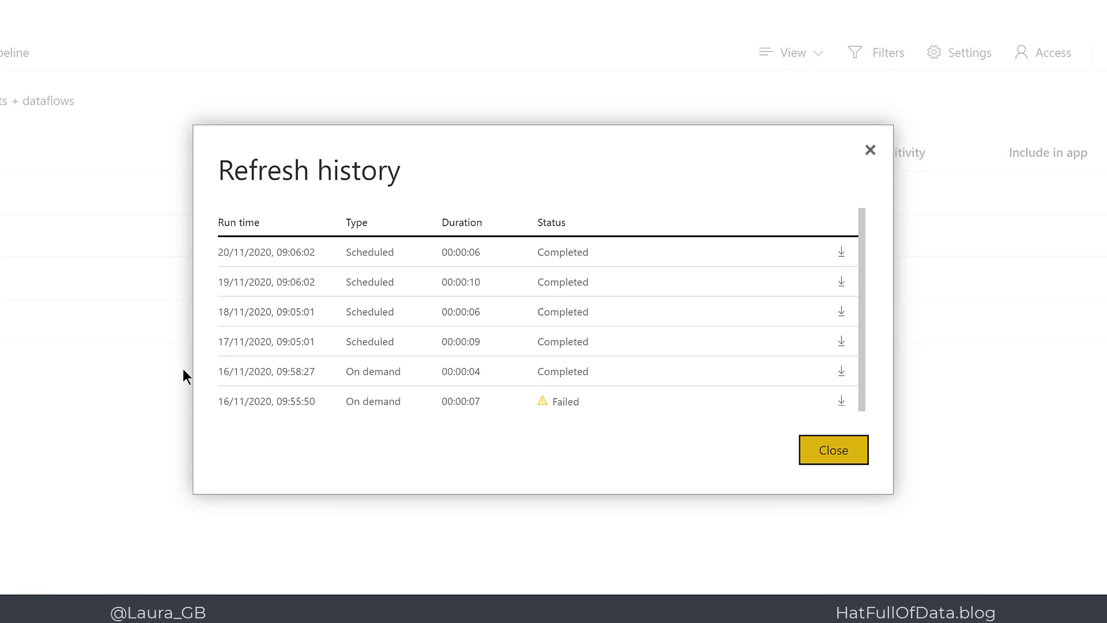
{"action": "mouse_move", "coordinate": [192, 378]}
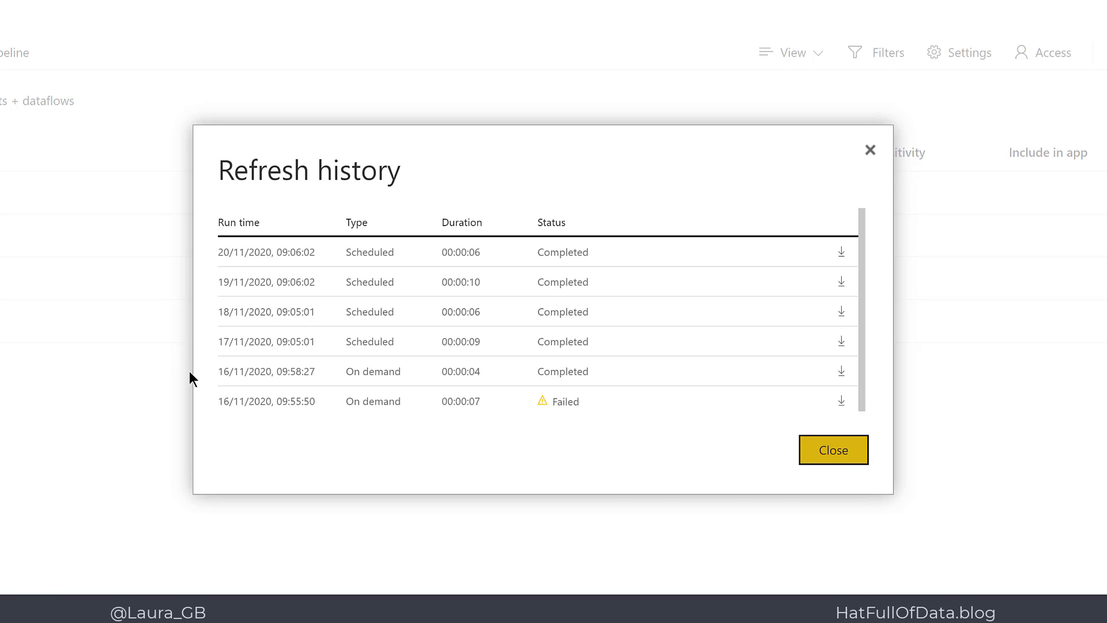
{"action": "mouse_move", "coordinate": [446, 311]}
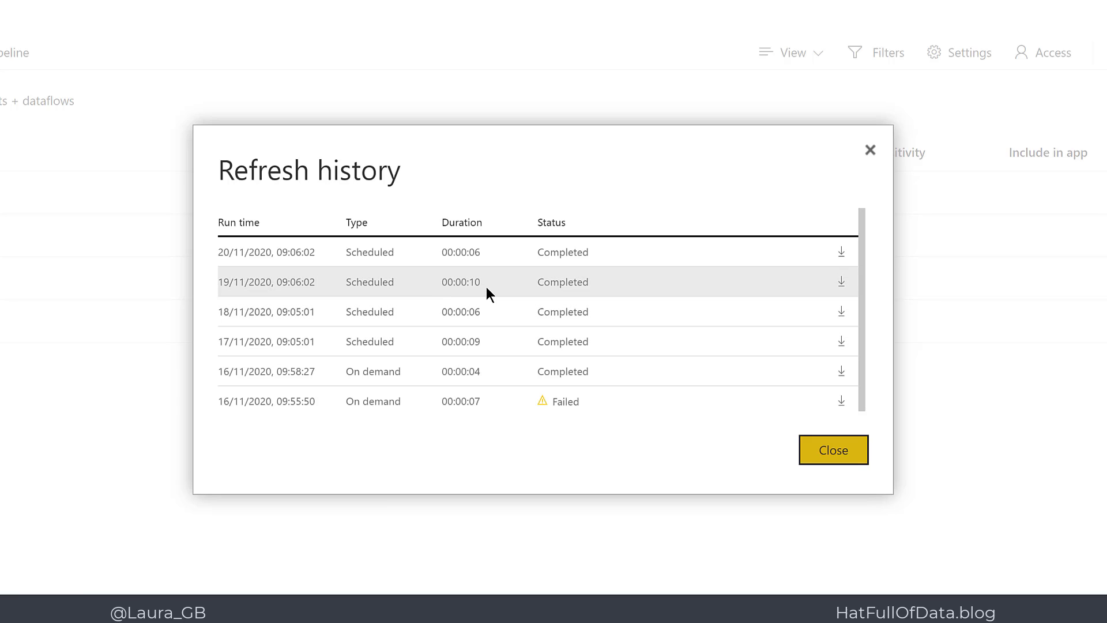
{"action": "mouse_move", "coordinate": [591, 334]}
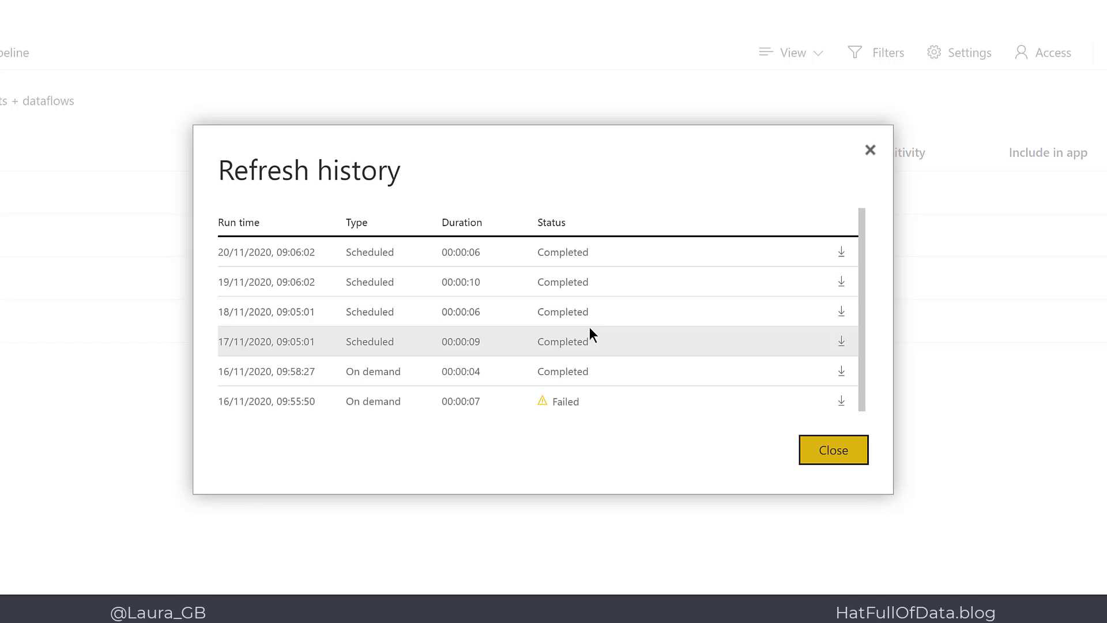
{"action": "mouse_move", "coordinate": [839, 286]}
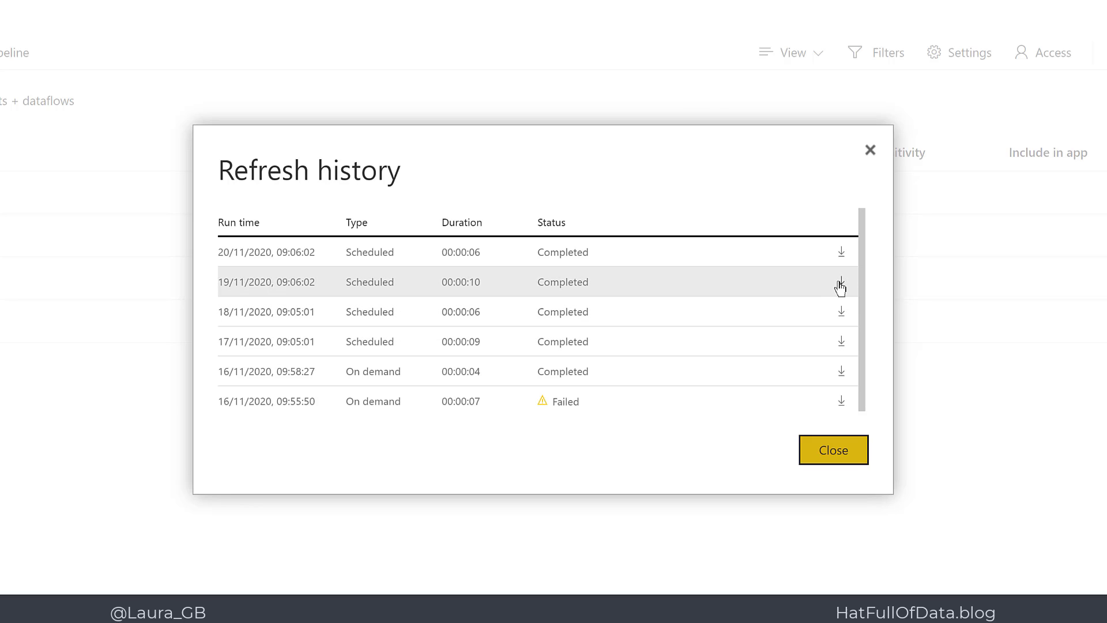
{"action": "mouse_move", "coordinate": [840, 285]}
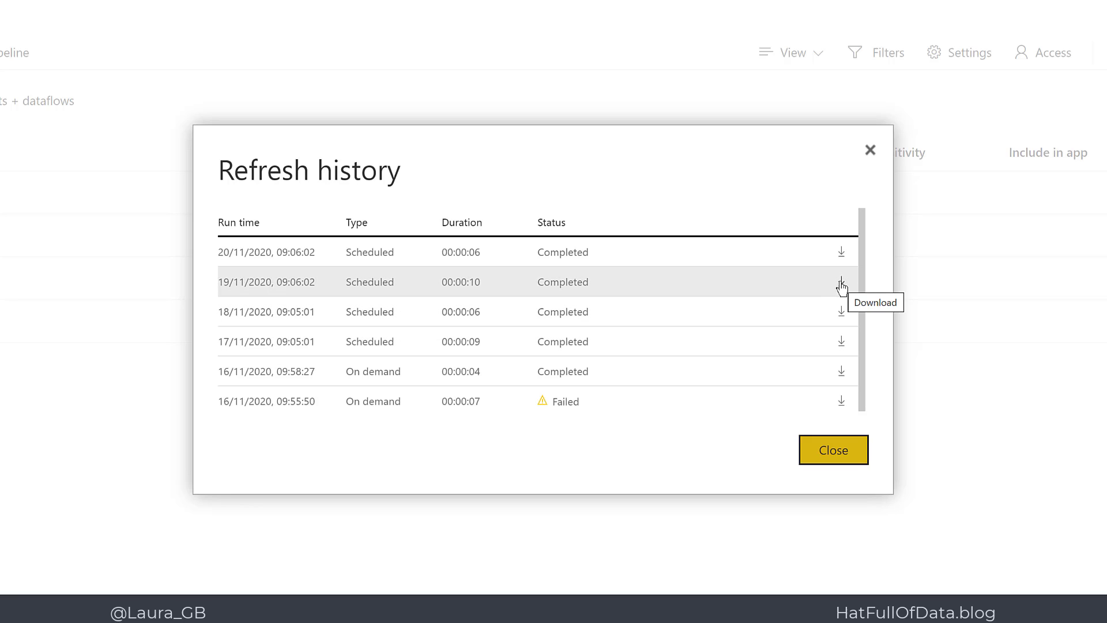
Download the refresh details CSV for the 19/11/2020 09:06:02 scheduled run
{"action": "left_click", "coordinate": [839, 283]}
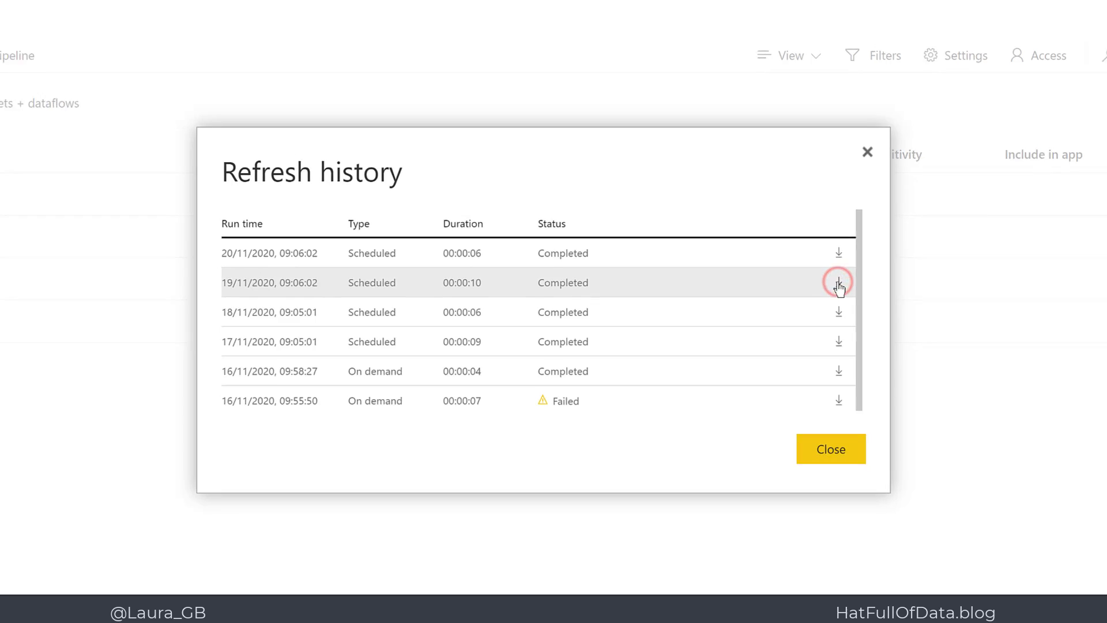
{"action": "left_click", "coordinate": [839, 283]}
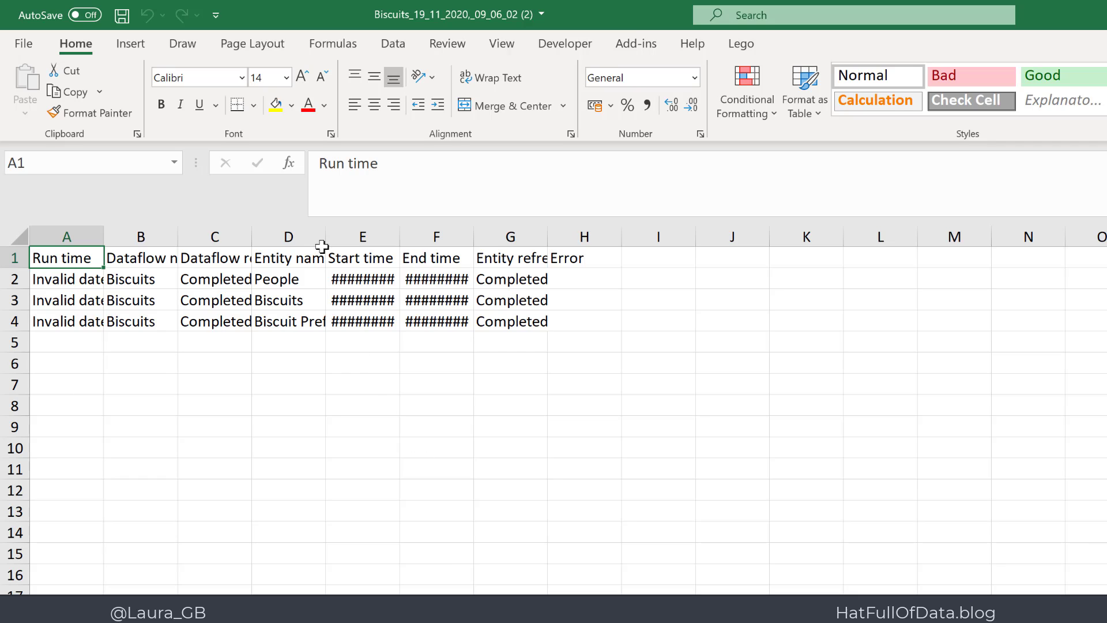
Widen columns D to F so entity names and start and end times are readable
{"action": "left_click_drag", "start_coordinate": [326, 236], "coordinate": [394, 236]}
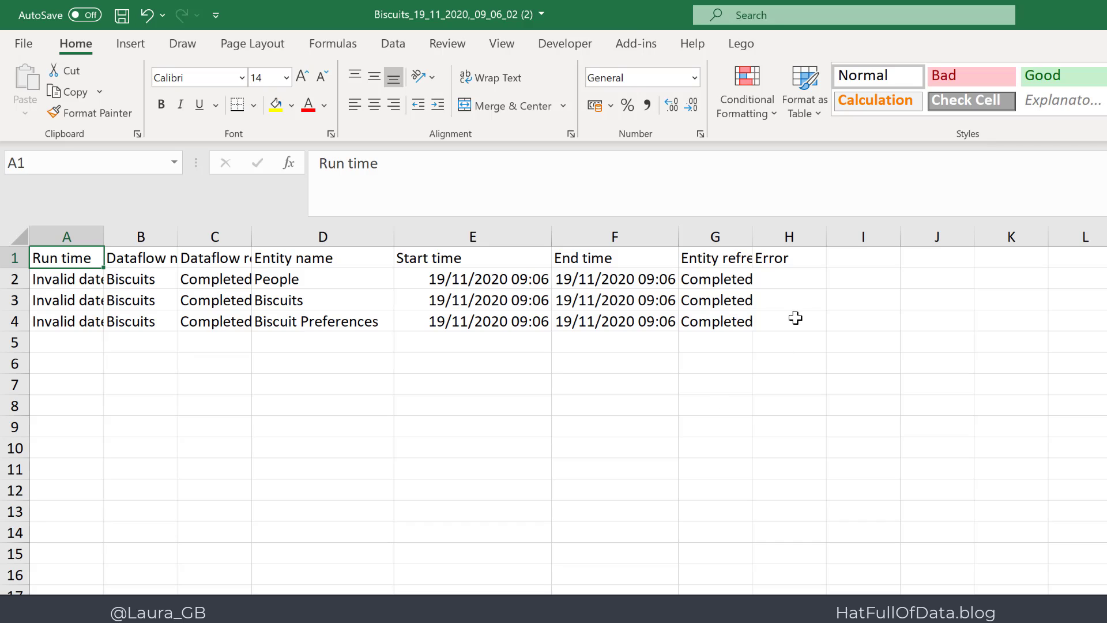
Enter =(F2-E2)*24*60*60 in I2 and fill it down to I4, giving 3, 3, 5 seconds
{"action": "left_click", "coordinate": [862, 278]}
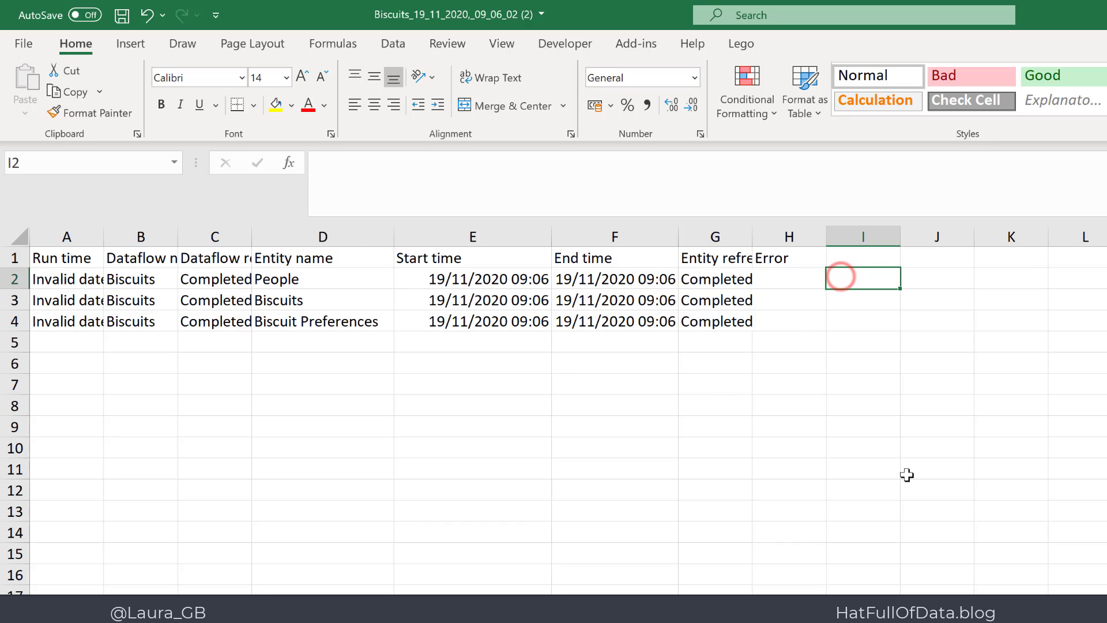
{"action": "type", "text": "="}
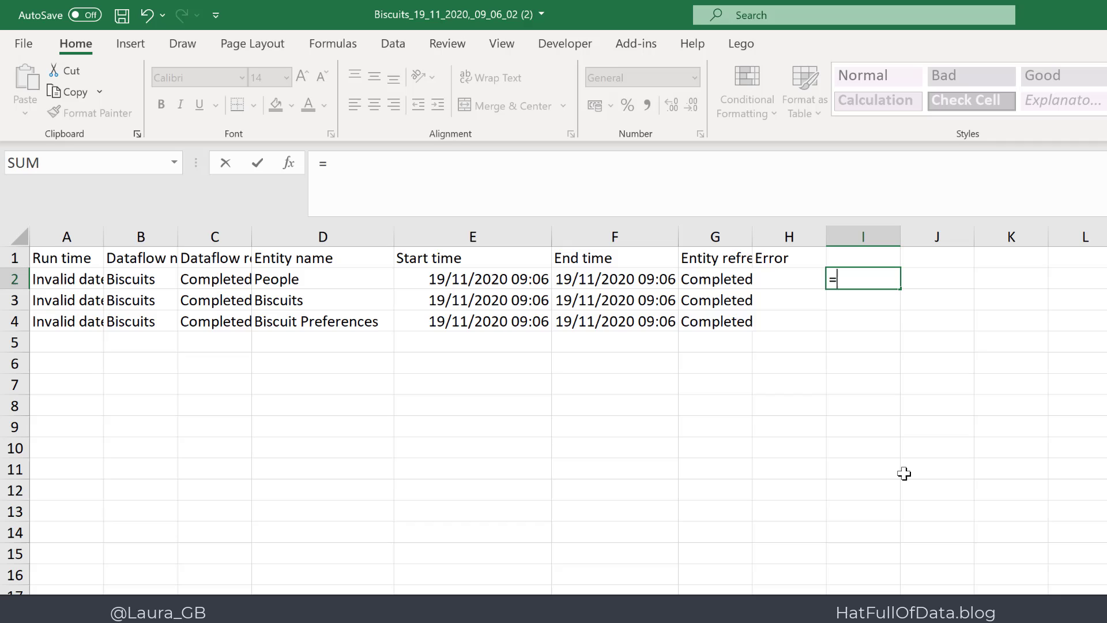
{"action": "type", "text": "("}
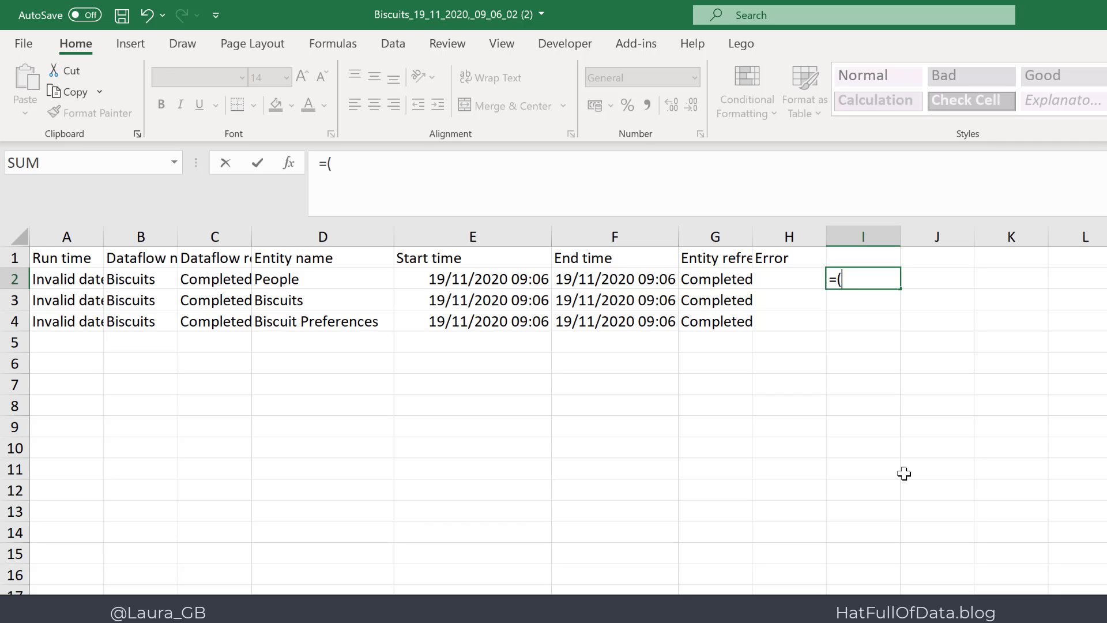
{"action": "left_click", "coordinate": [713, 279]}
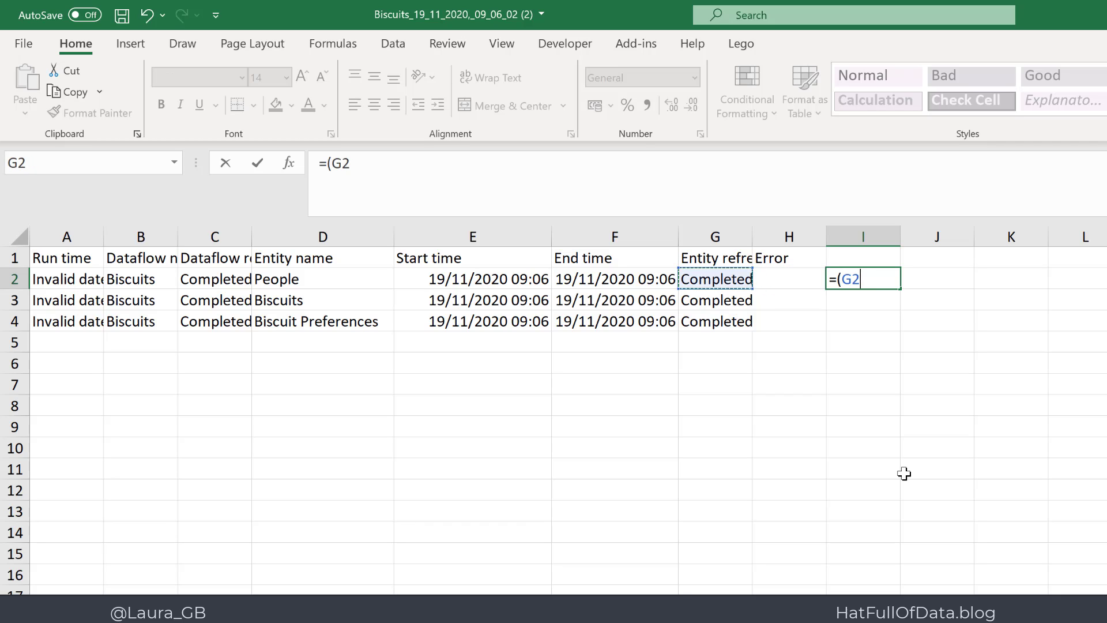
{"action": "left_click", "coordinate": [613, 279]}
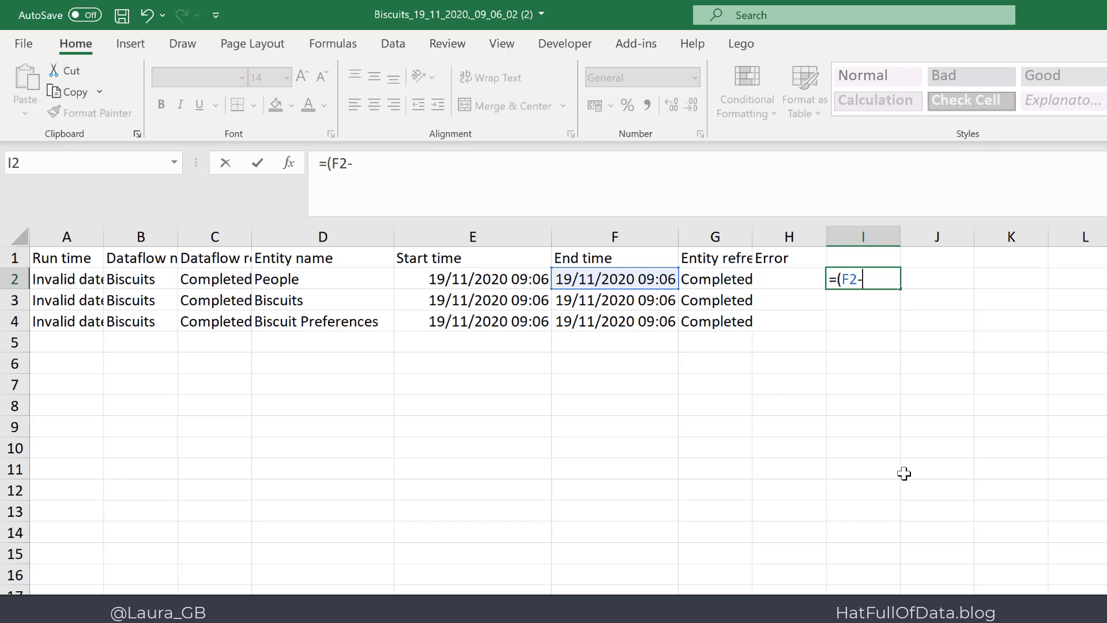
{"action": "left_click", "coordinate": [322, 279]}
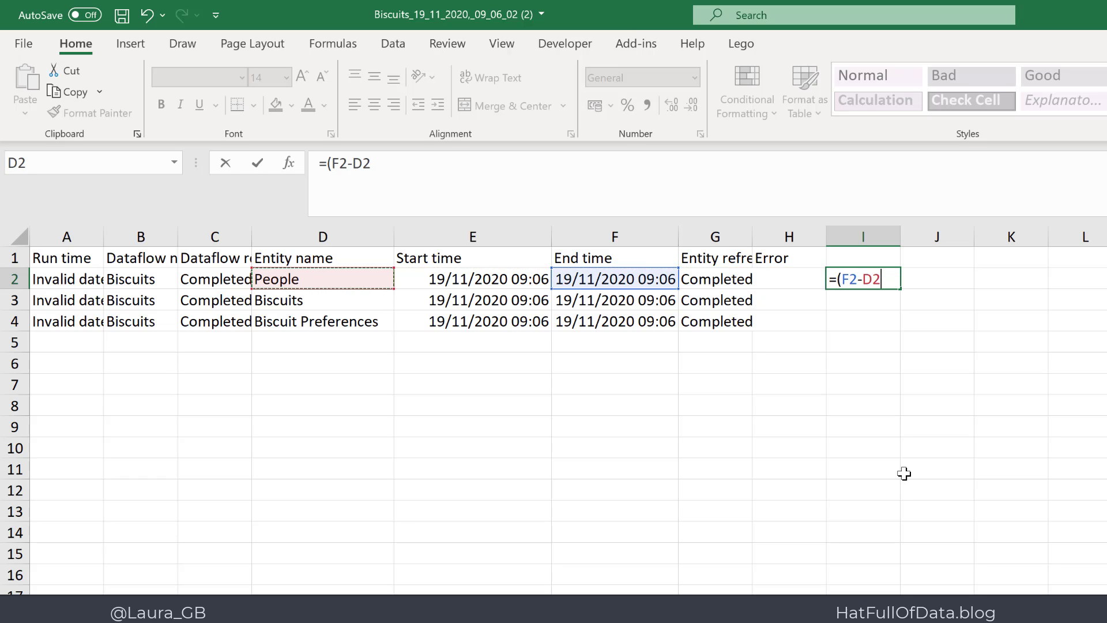
{"action": "left_click", "coordinate": [472, 277]}
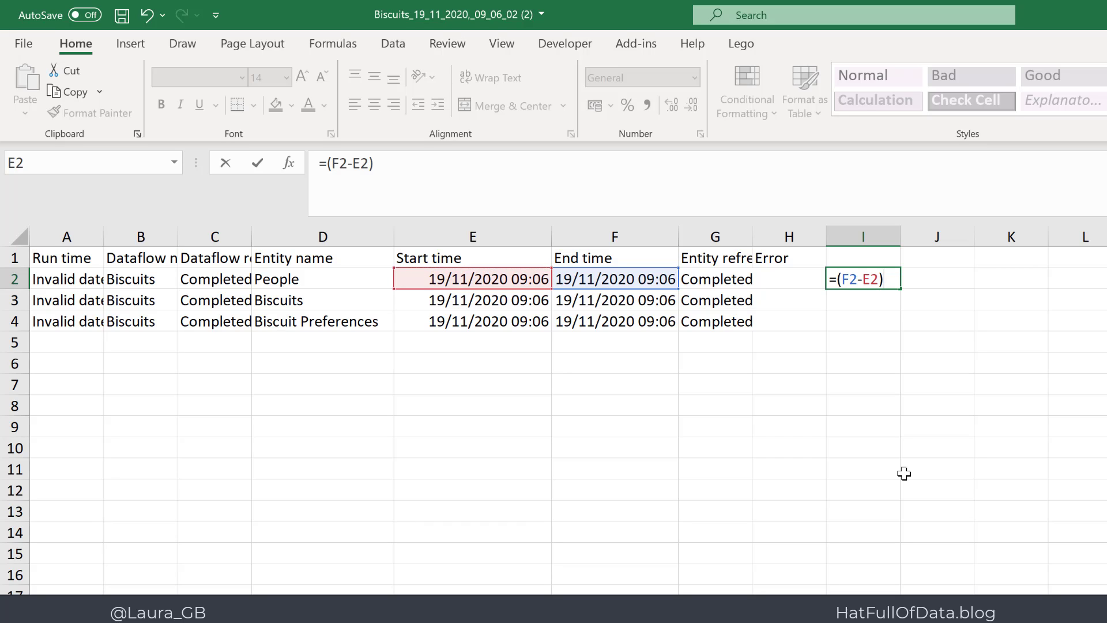
{"action": "type", "text": "*"}
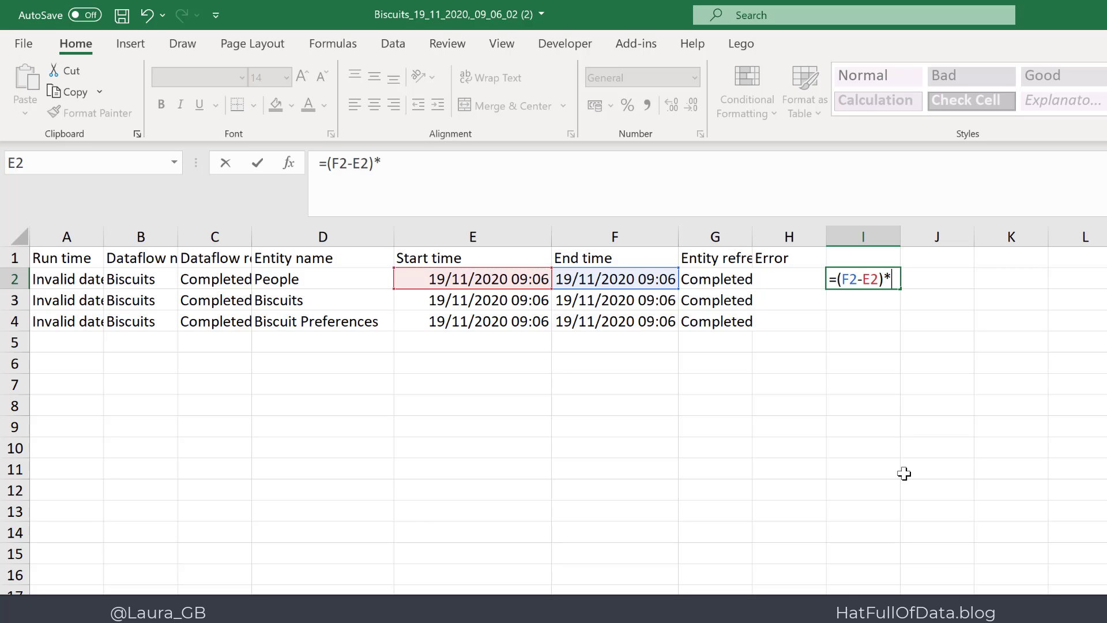
{"action": "type", "text": "24*60"}
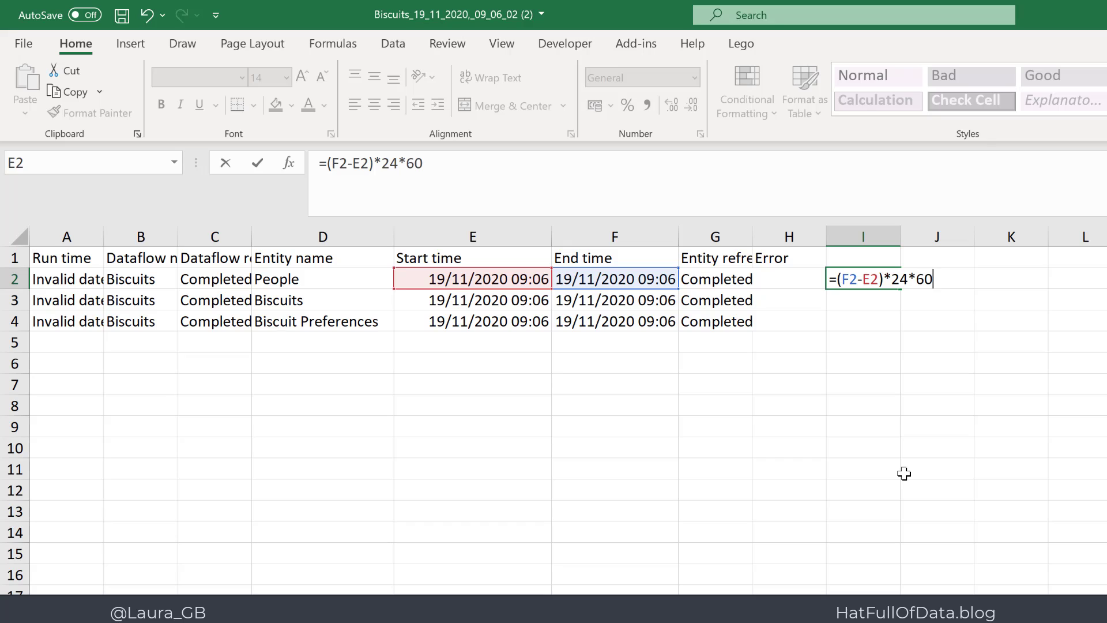
{"action": "type", "text": "*"}
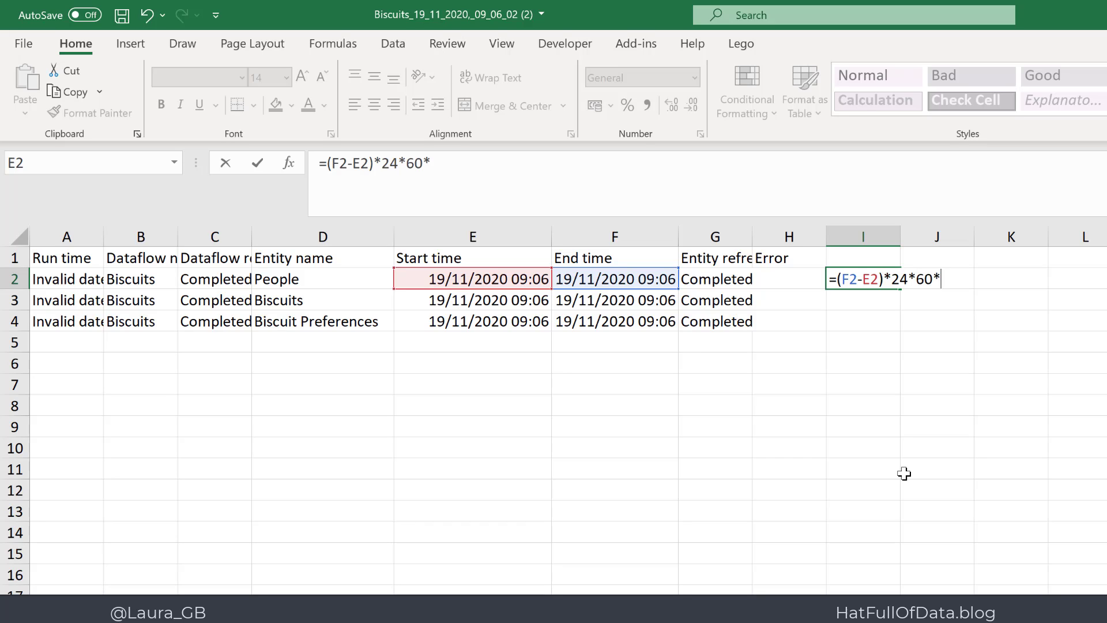
{"action": "type", "text": "60"}
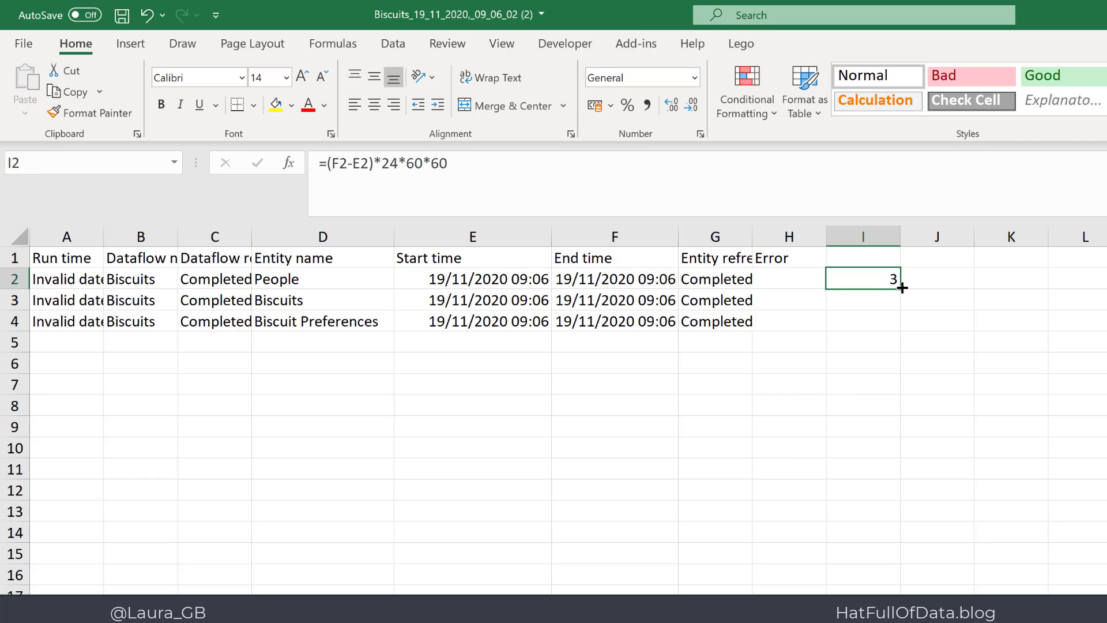
{"action": "left_click_drag", "start_coordinate": [900, 288], "coordinate": [900, 321]}
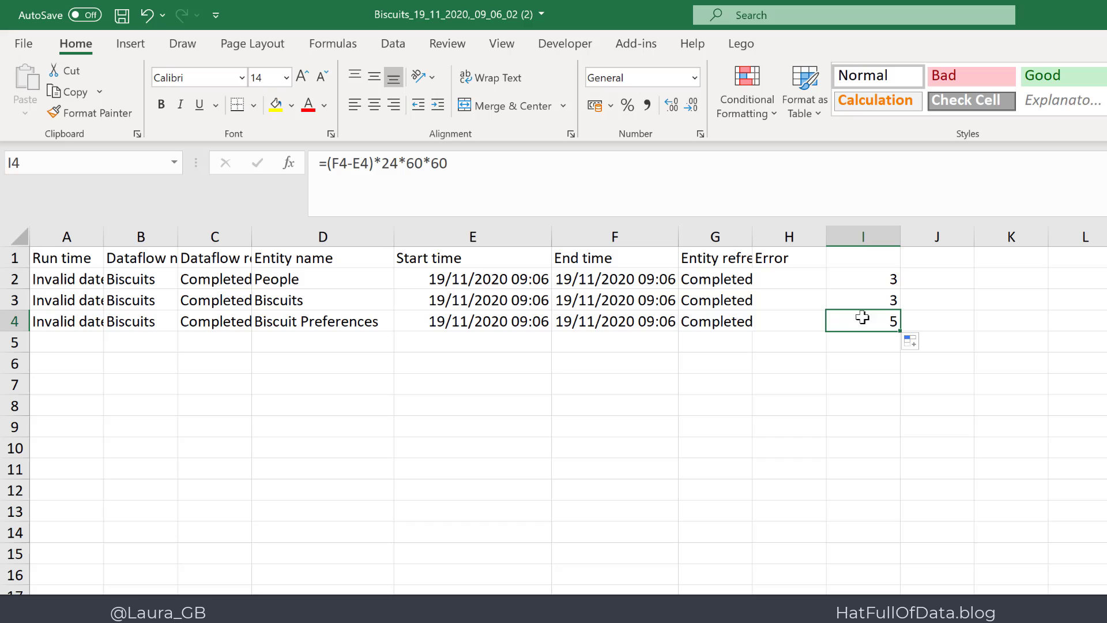
{"action": "mouse_move", "coordinate": [841, 325]}
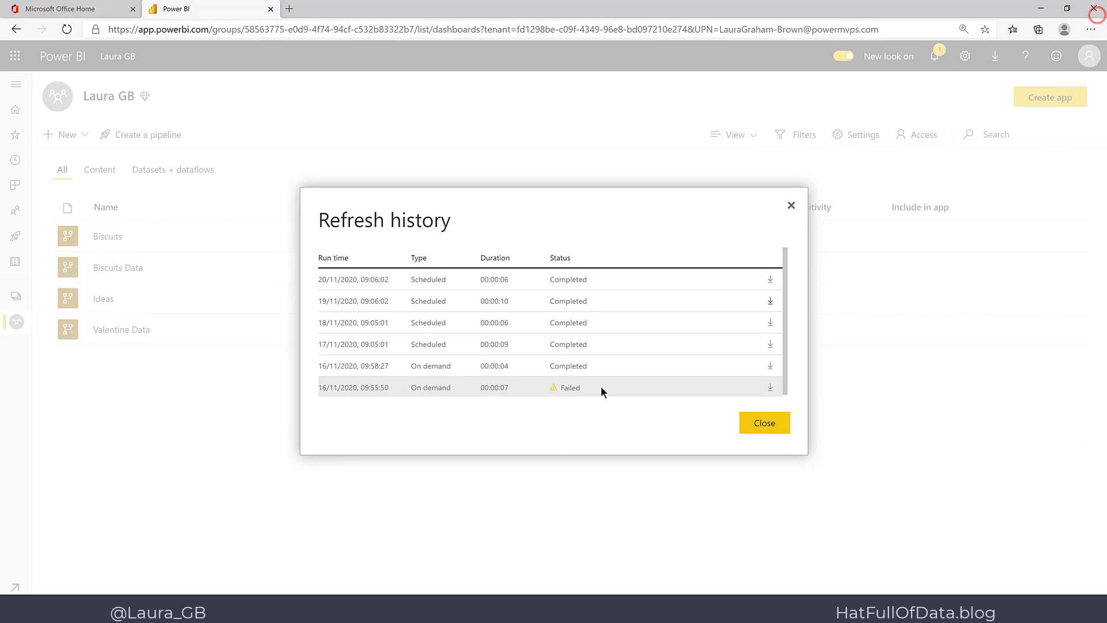
Close the Biscuits refresh history to return to the workspace dataflow list
{"action": "left_click", "coordinate": [764, 422]}
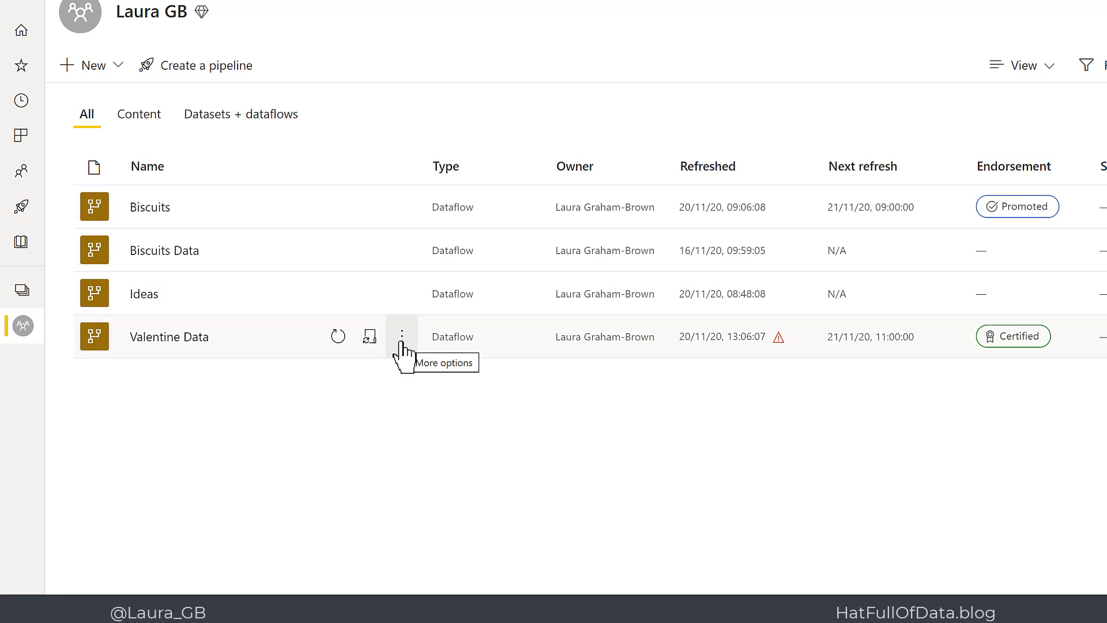
Open Valentine Data's refresh history and the downloaded Valentine_Data CSV's options menu
{"action": "left_click", "coordinate": [401, 336]}
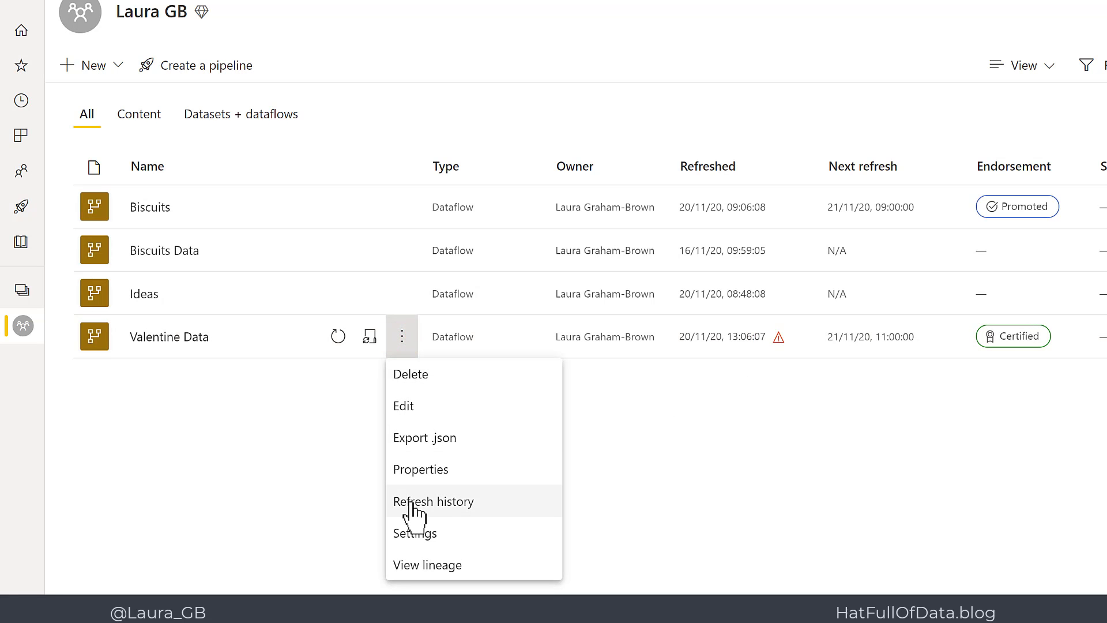
{"action": "left_click", "coordinate": [434, 501]}
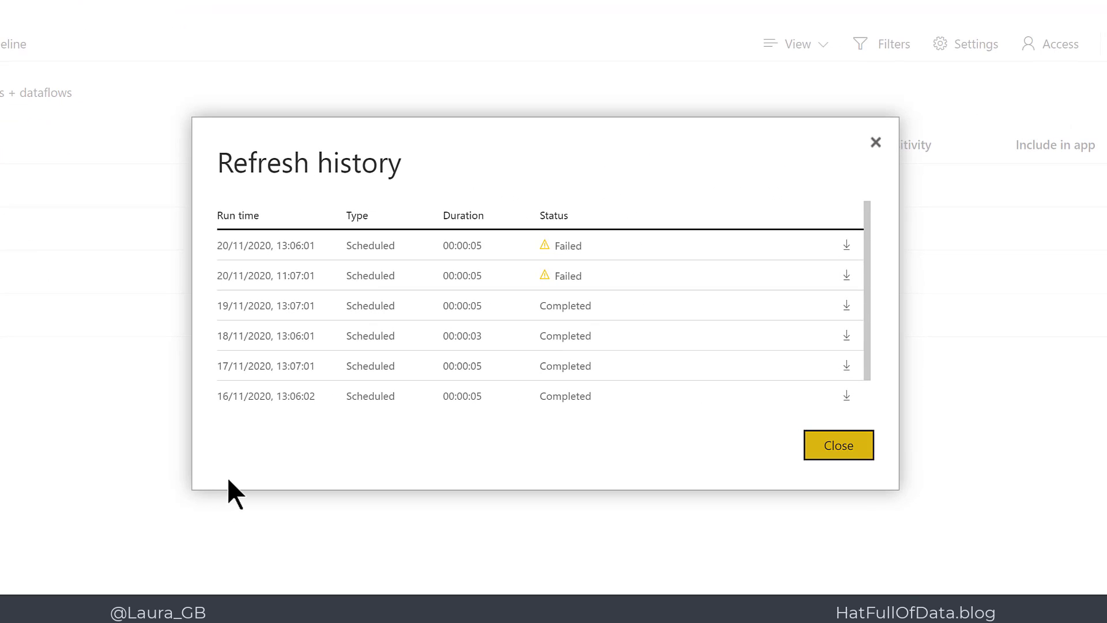
{"action": "mouse_move", "coordinate": [589, 321]}
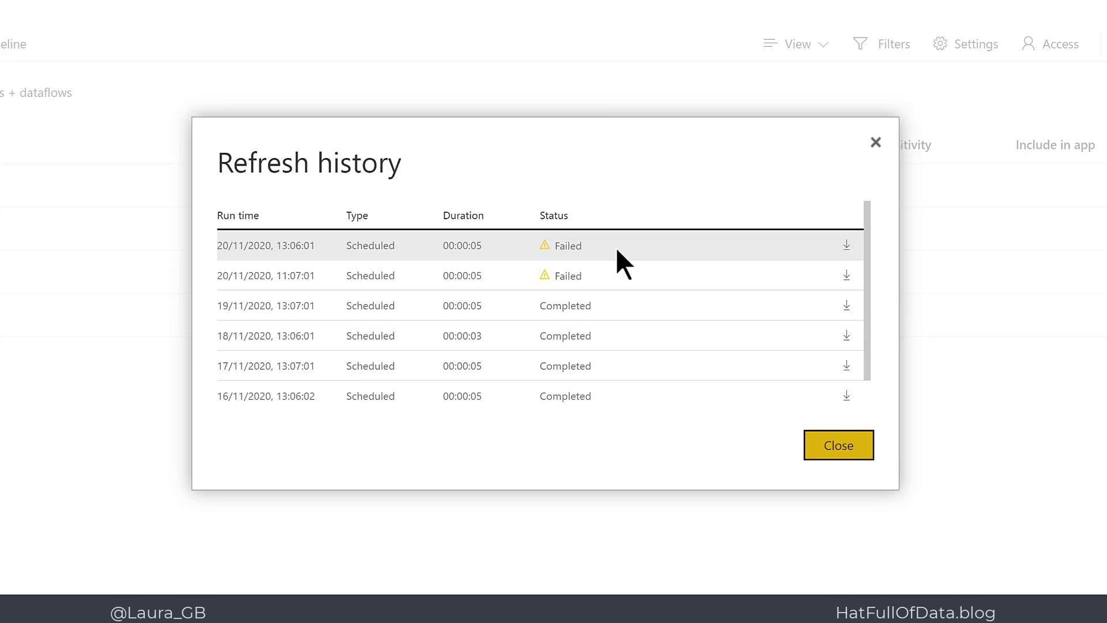
{"action": "mouse_move", "coordinate": [626, 271]}
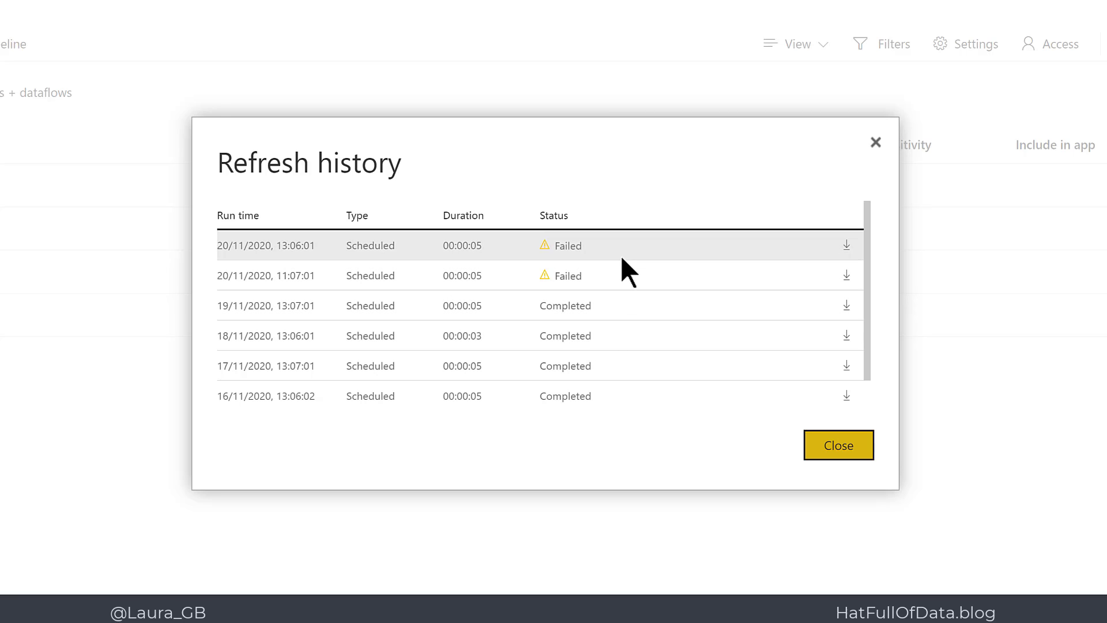
{"action": "mouse_move", "coordinate": [845, 251]}
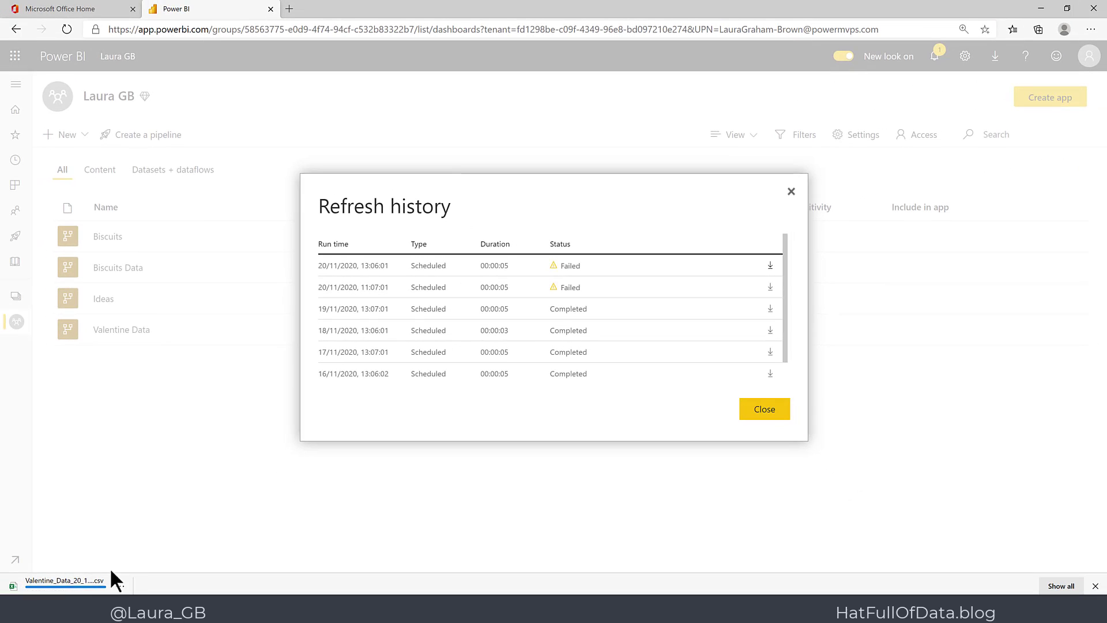
{"action": "left_click", "coordinate": [121, 585]}
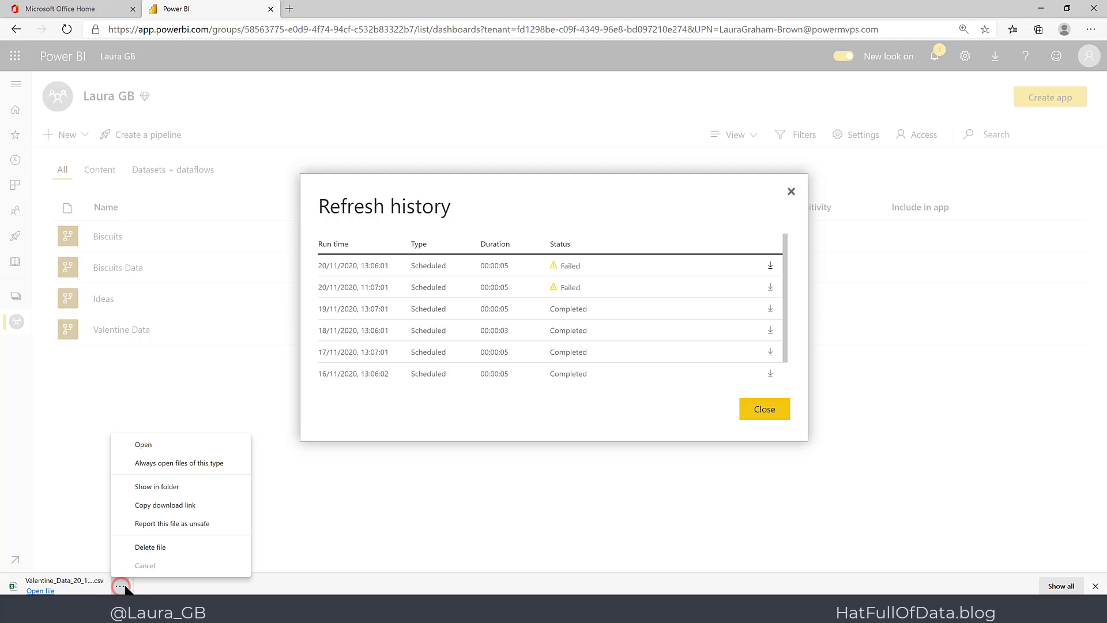
{"action": "mouse_move", "coordinate": [170, 470]}
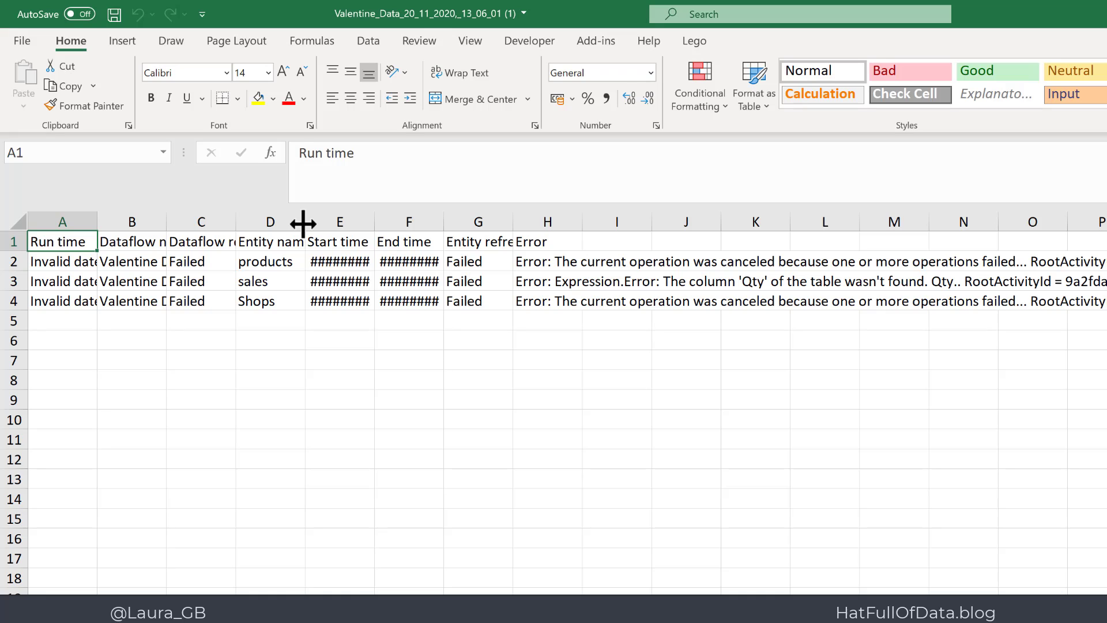
Autofit column D and read the products, Shops and sales error messages in H2–H4
{"action": "double_click", "coordinate": [304, 221]}
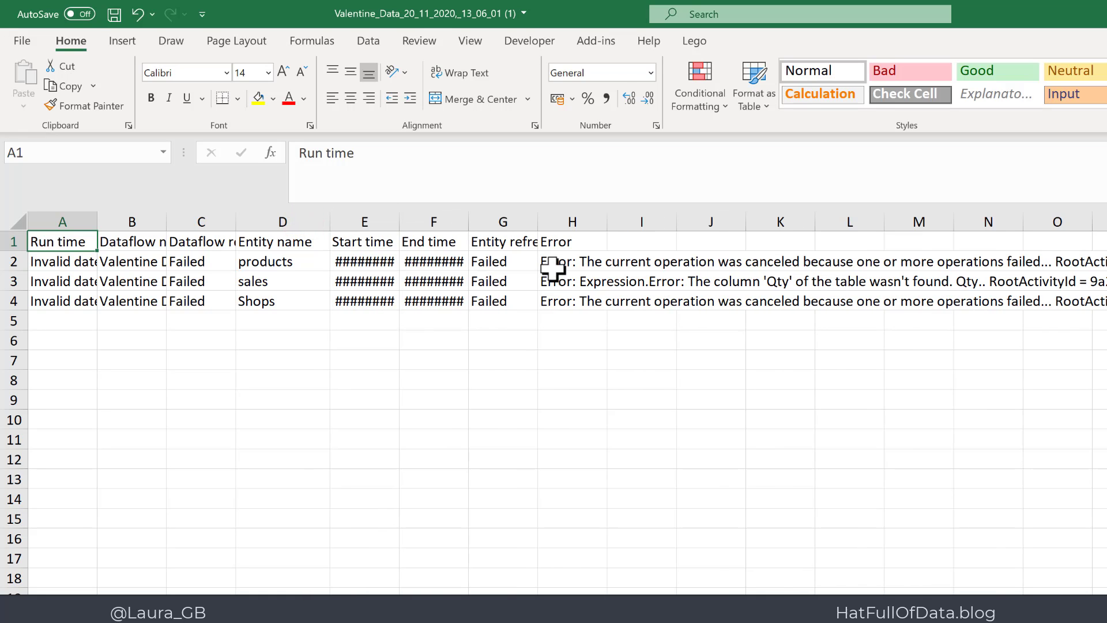
{"action": "left_click", "coordinate": [572, 261]}
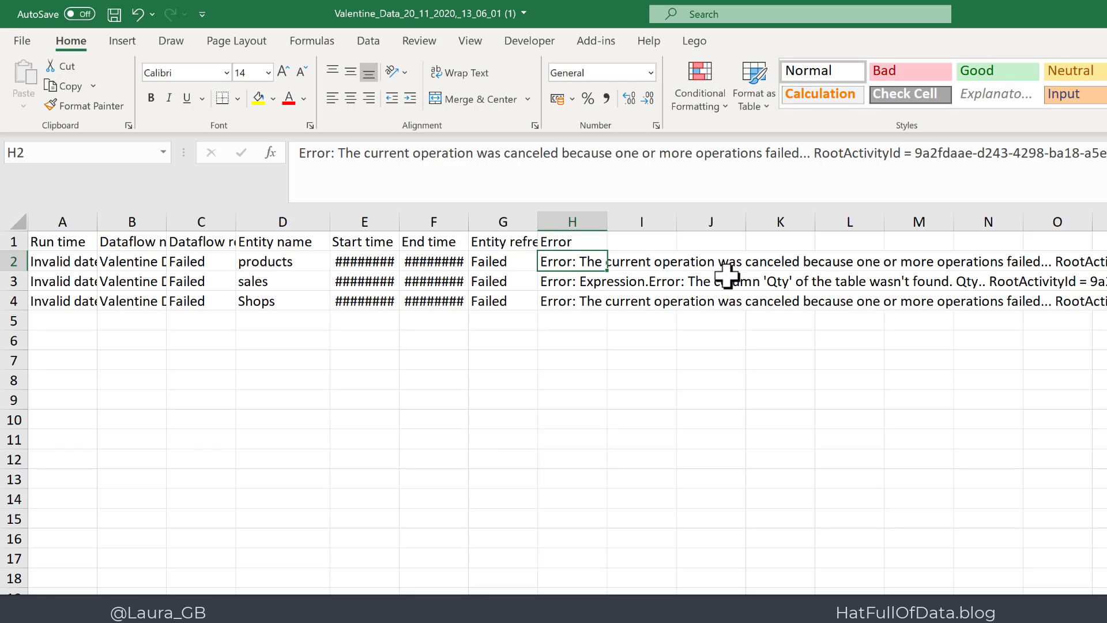
{"action": "left_click", "coordinate": [561, 301]}
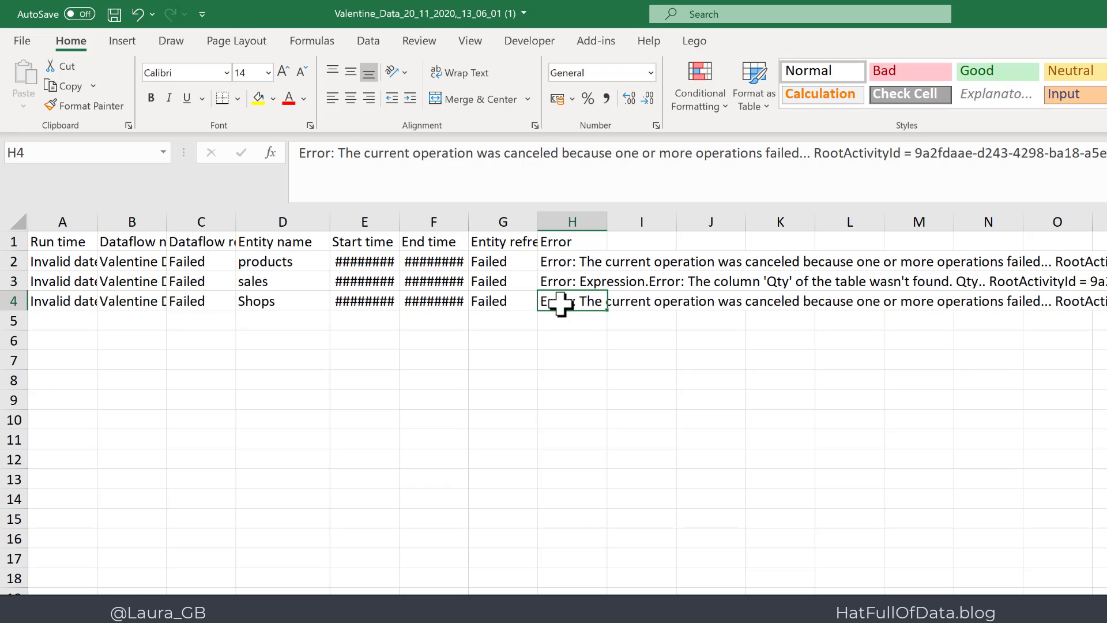
{"action": "left_click", "coordinate": [572, 280]}
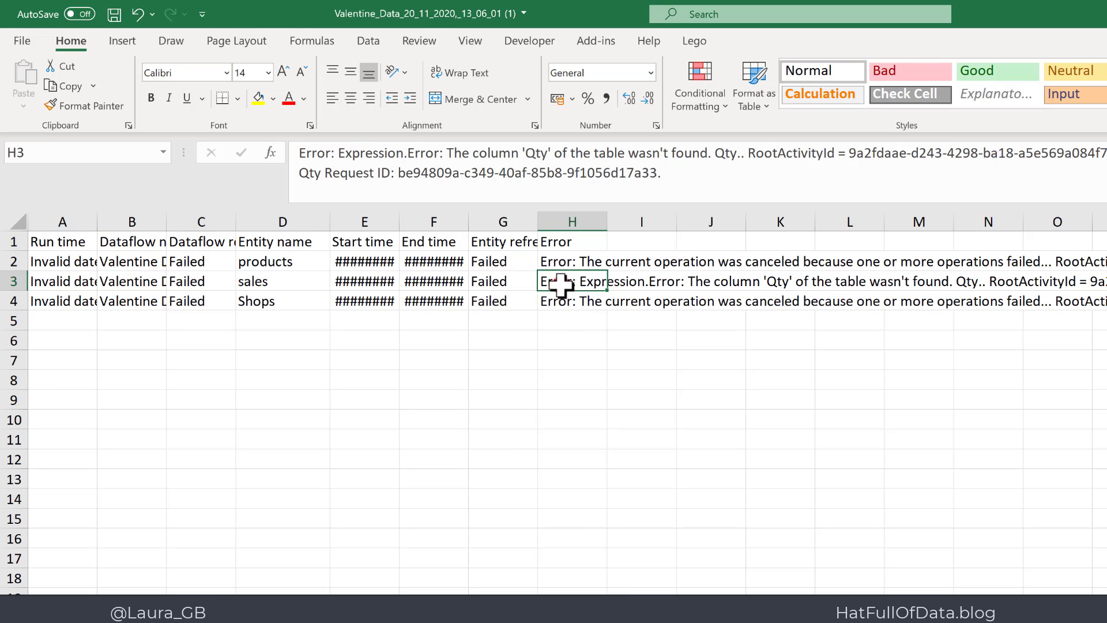